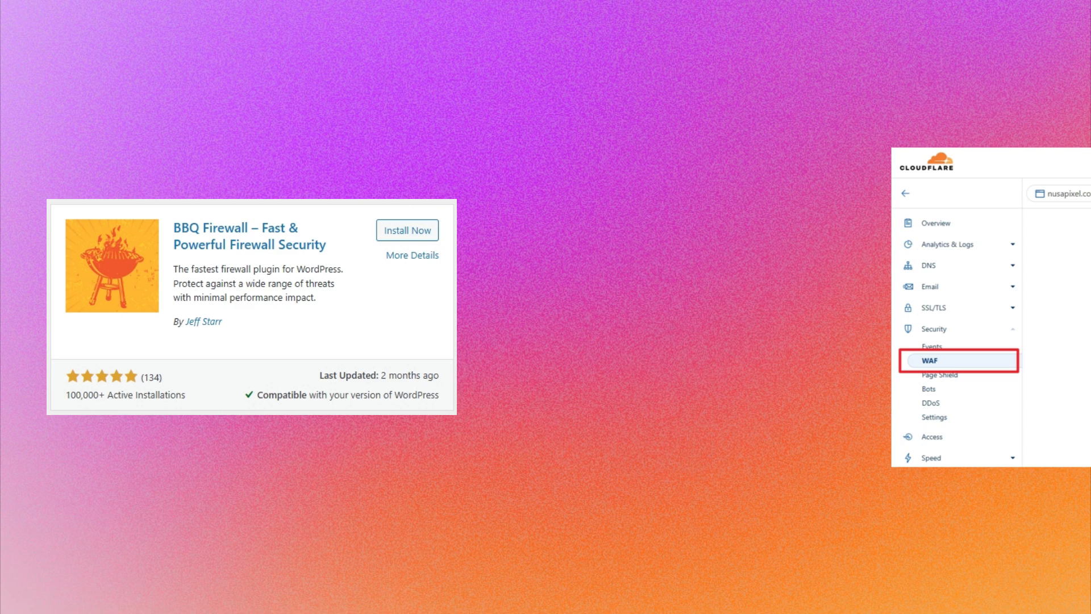
Step: Browse the ASE sidebar to the Log In | Log Out section, then the Custom Code section
click(958, 360)
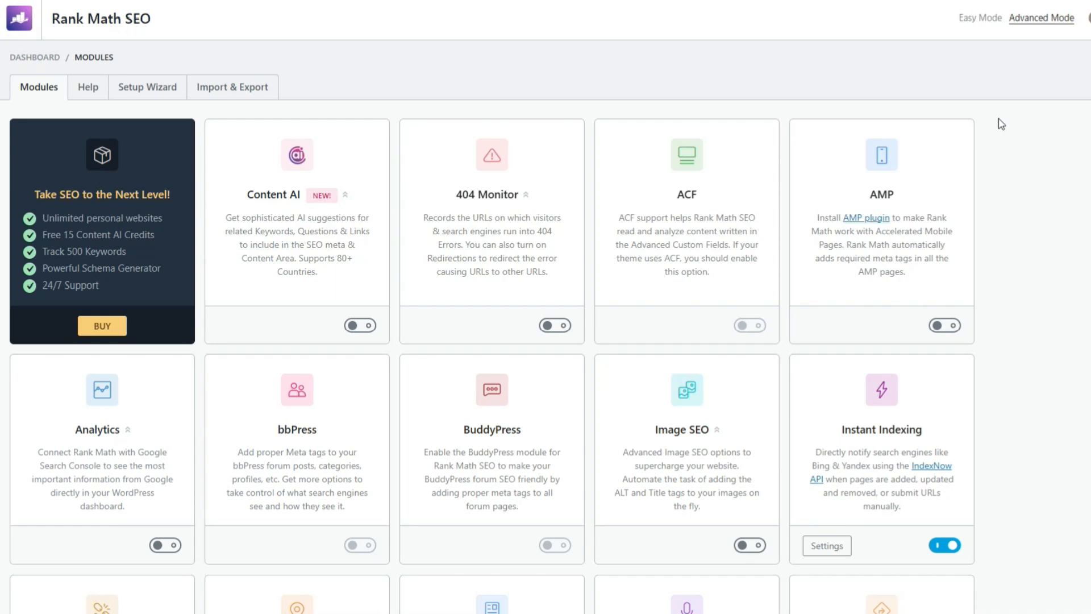
scroll(down, 3)
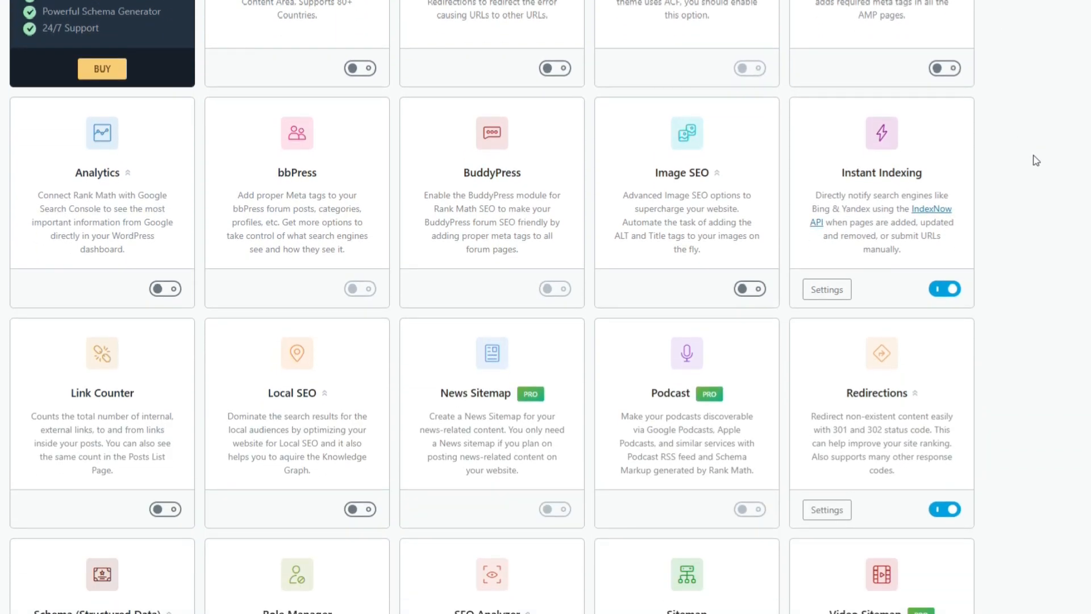
scroll(down, 3)
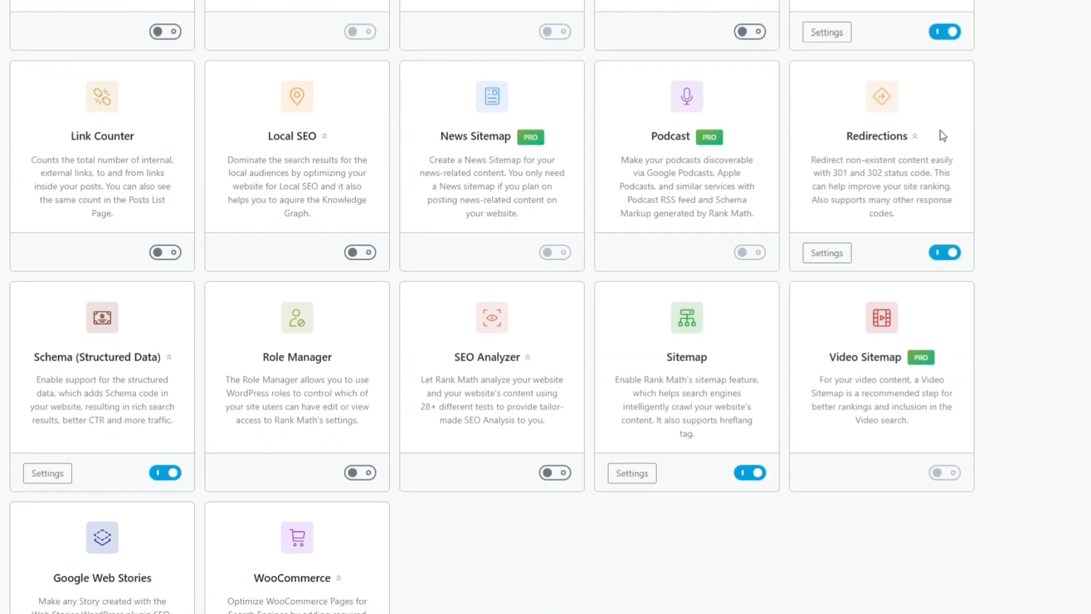
mouse_move(877, 233)
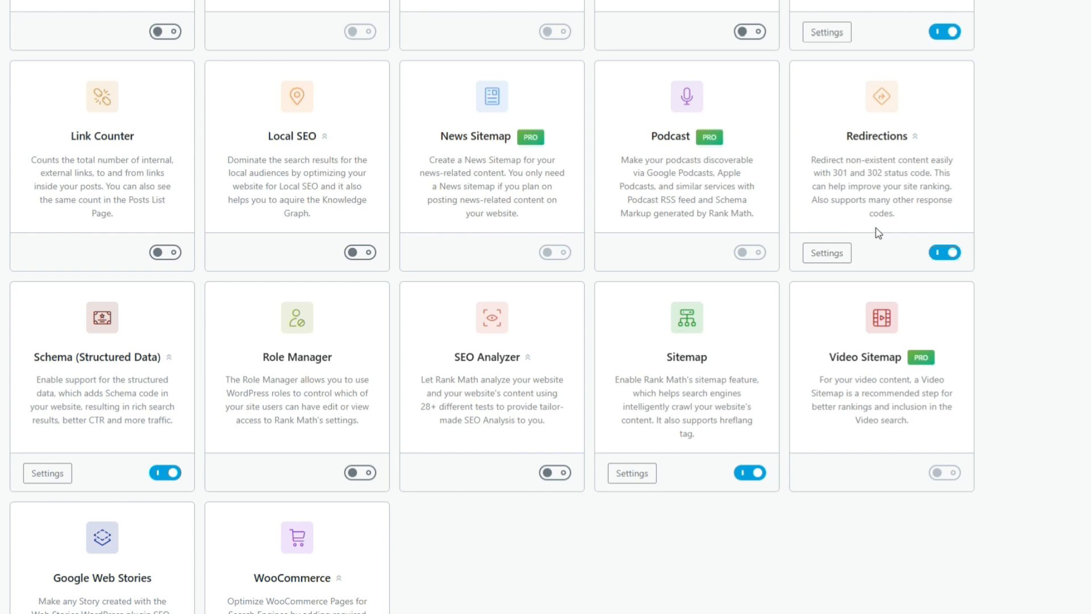
mouse_move(923, 220)
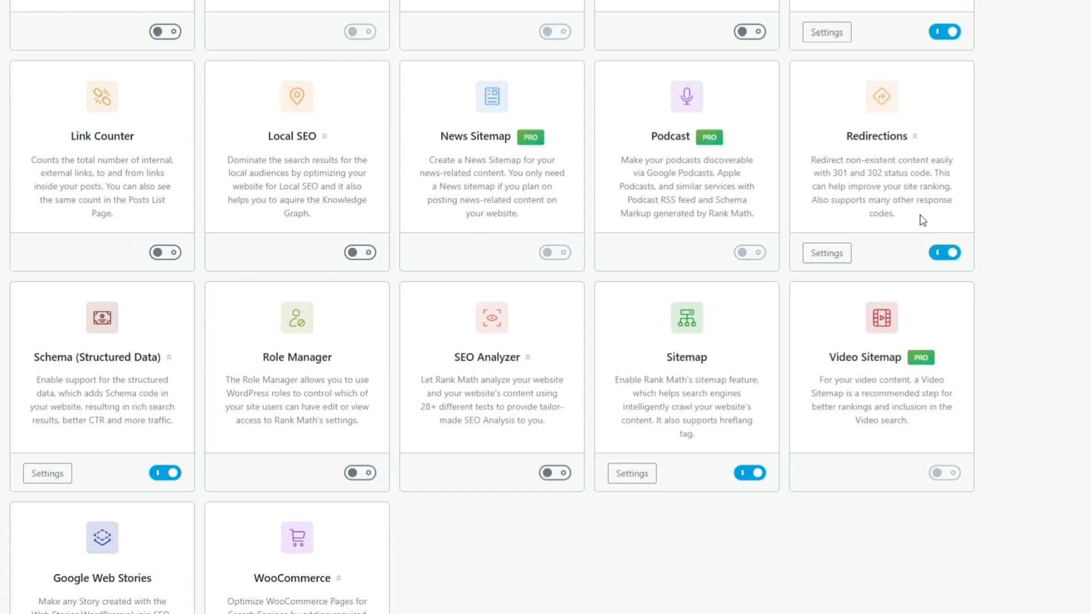
mouse_move(818, 145)
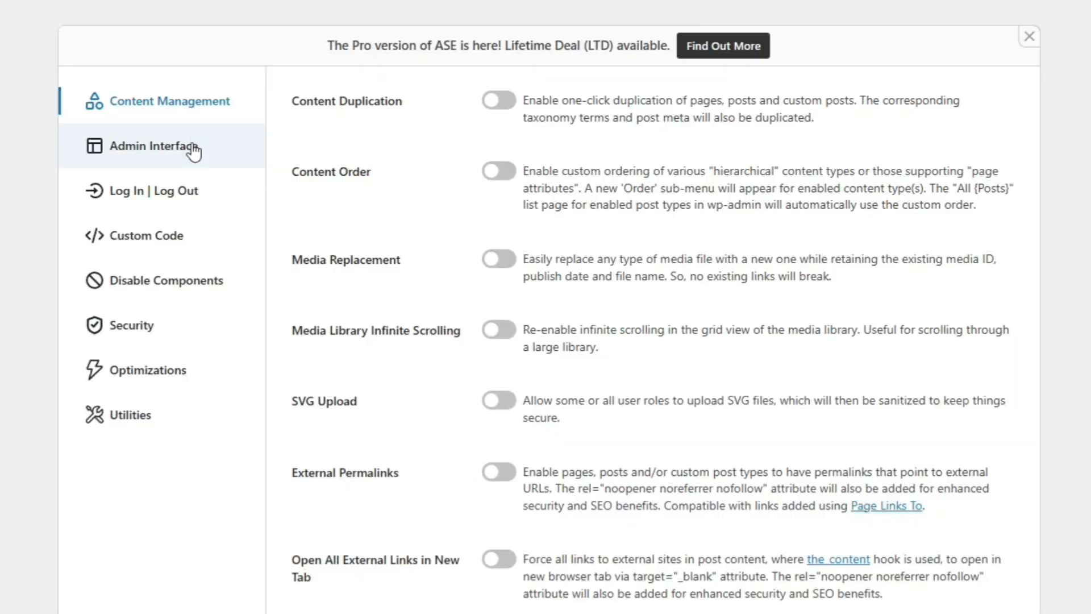
click(158, 190)
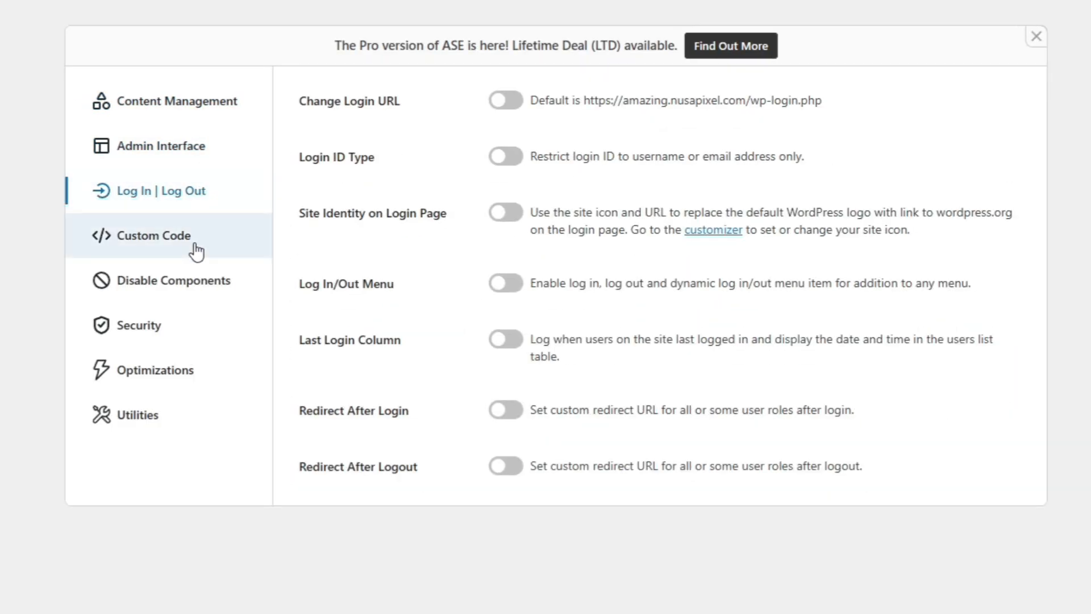
click(139, 325)
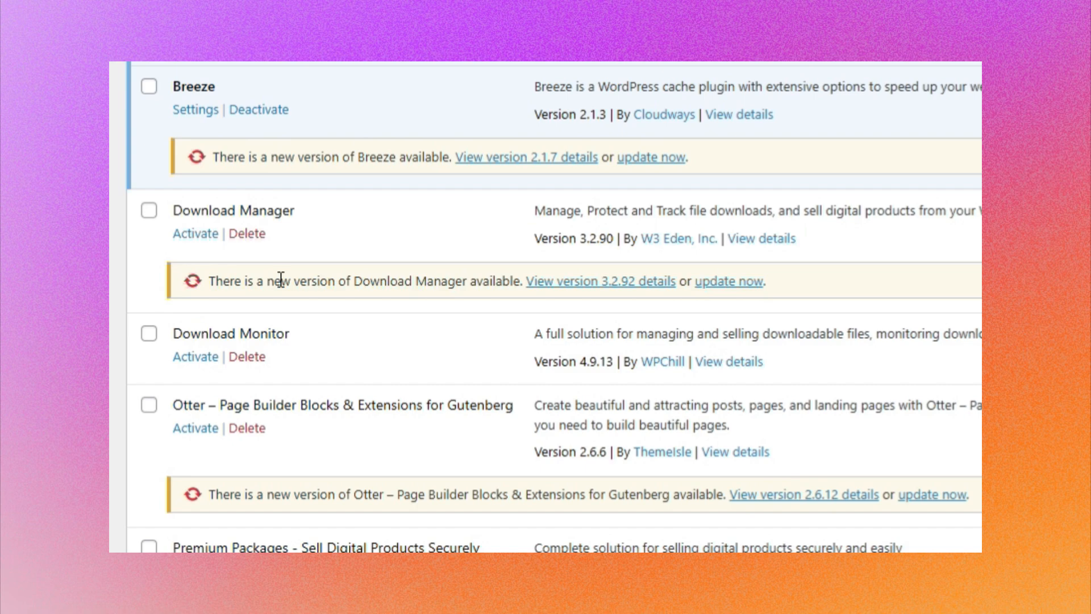
Step: Delete the unused, inactive Redirection plugin from the Plugins list
scroll(down, 3)
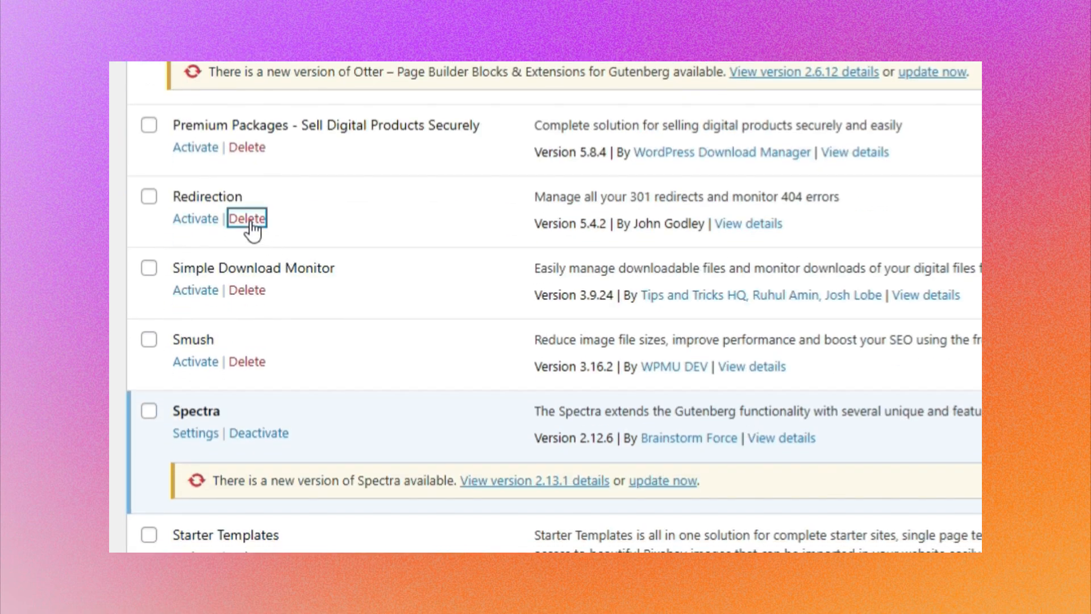
click(247, 218)
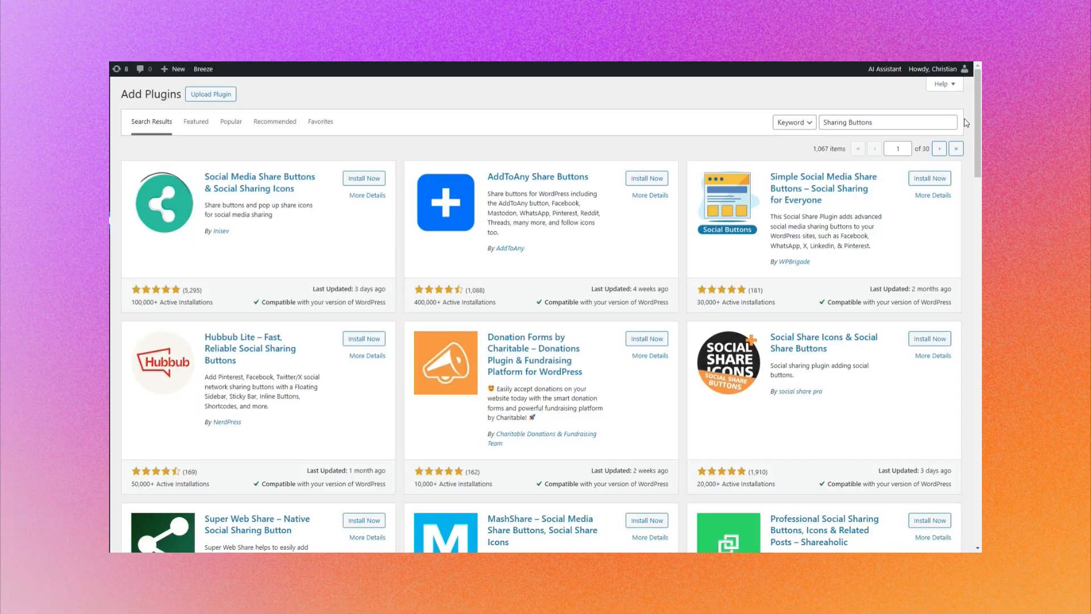
scroll(down, 3)
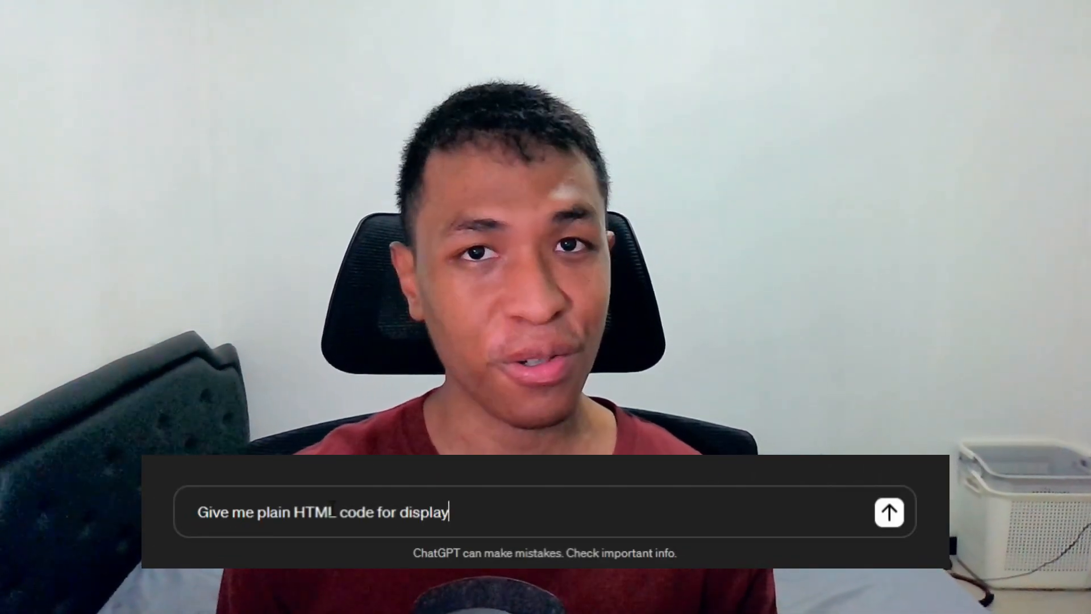
Step: Continue the ChatGPT prompt with 'ing image gal' toward an HTML image gallery request
text(ing image gal)
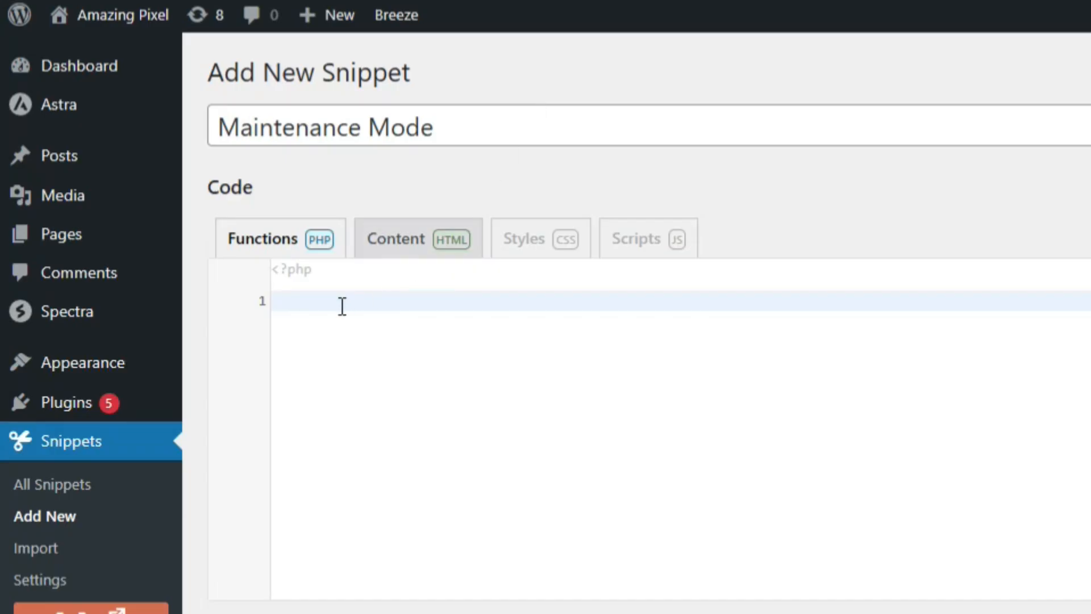
Step: Enter the comment '// Add this in your theme's functions.php file' in the snippet code
text(// Add this in your theme's functions.php file)
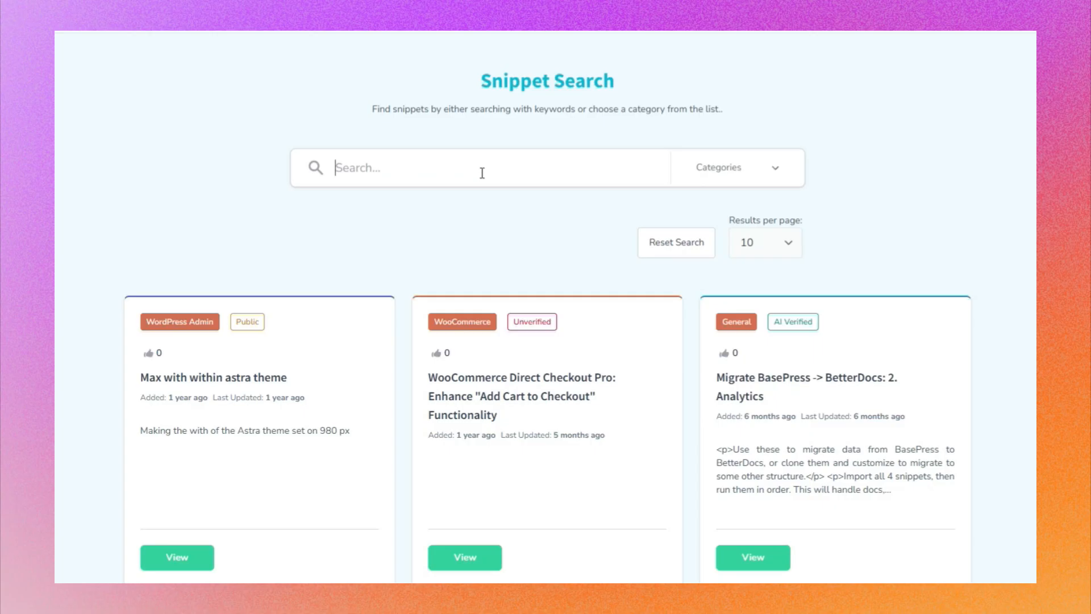
Step: Search the Code Snippets Cloud library for 'WooCo'
text(WooCo)
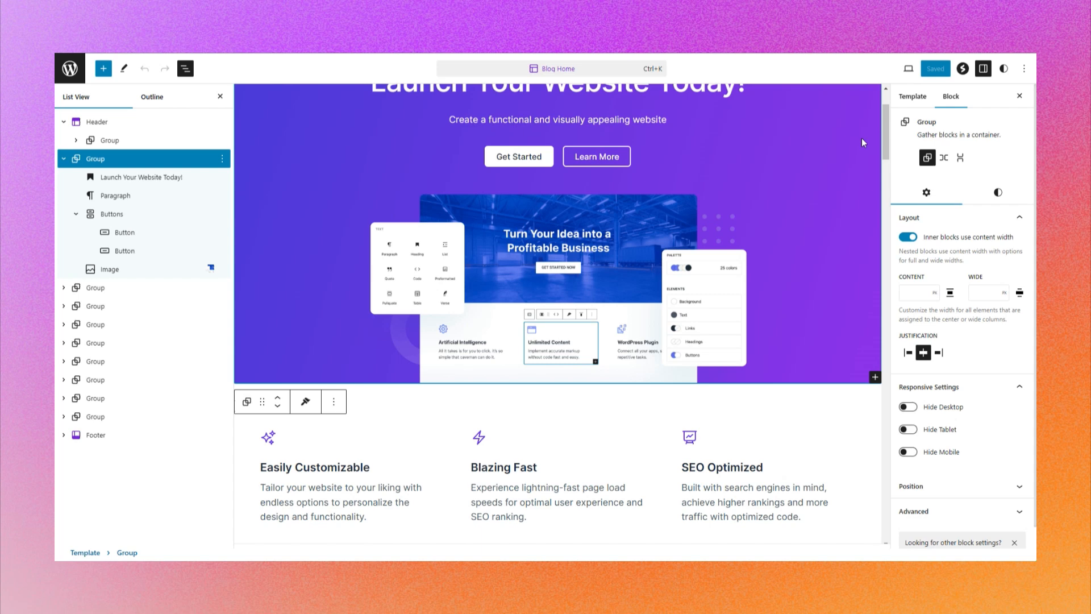
Step: Show the Media sources, including Openverse, in the post's block inserter
scroll(down, 3)
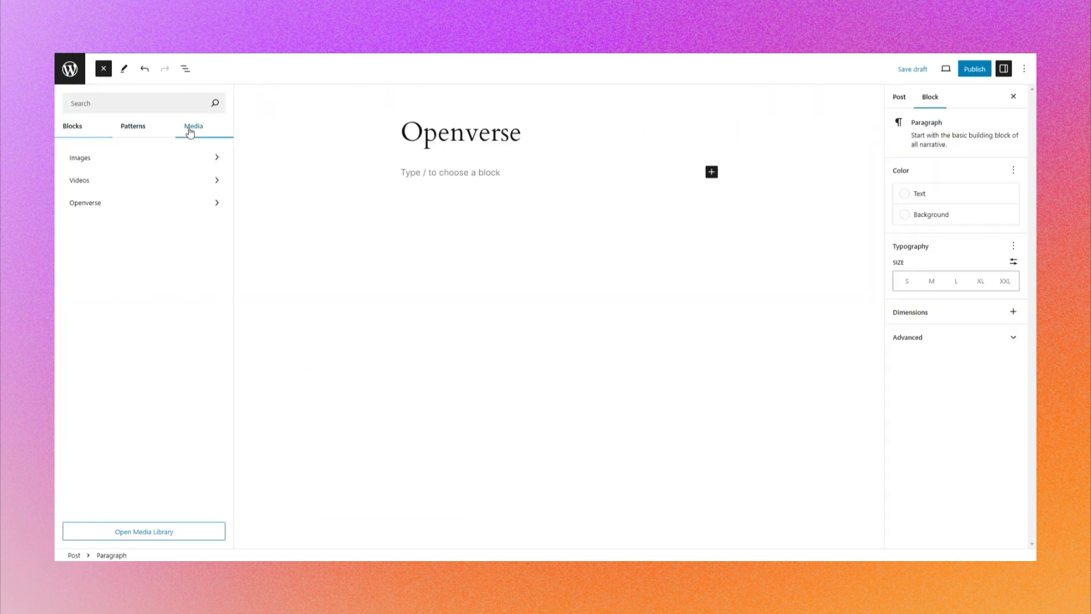
click(86, 202)
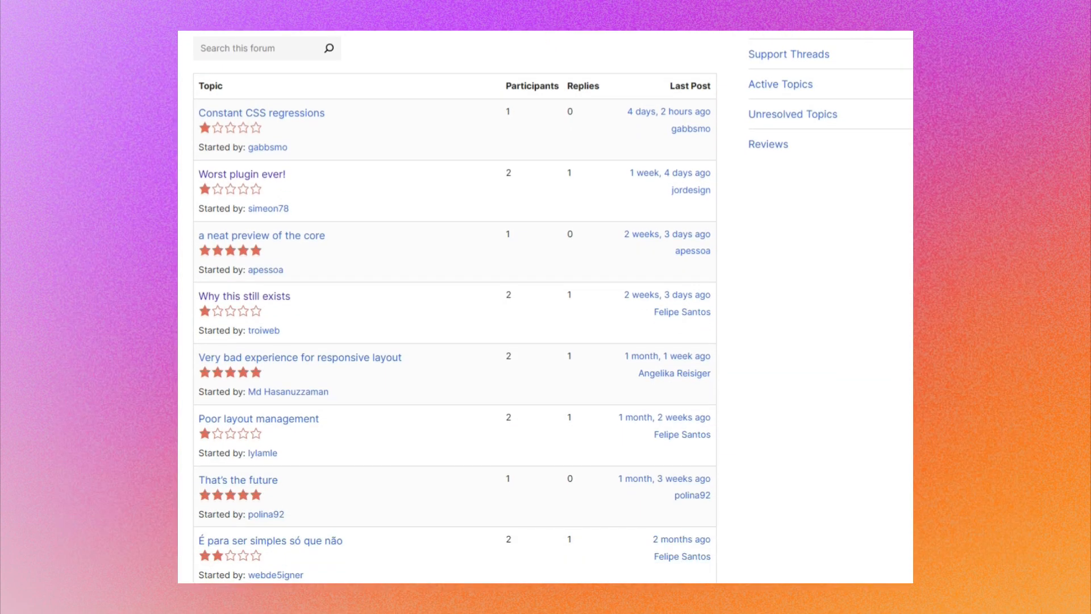
scroll(down, 3)
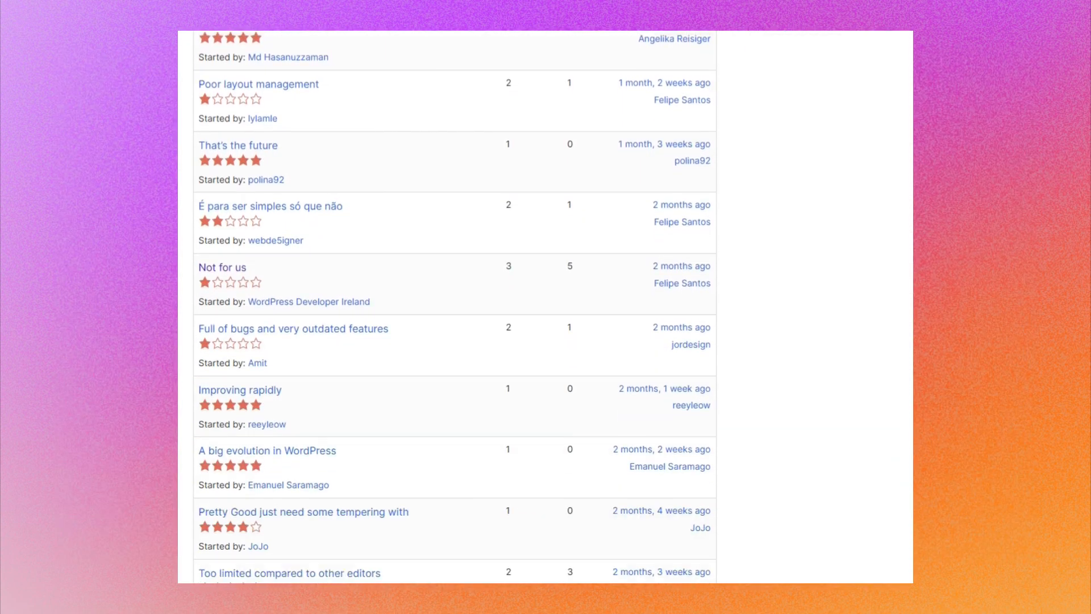
scroll(down, 3)
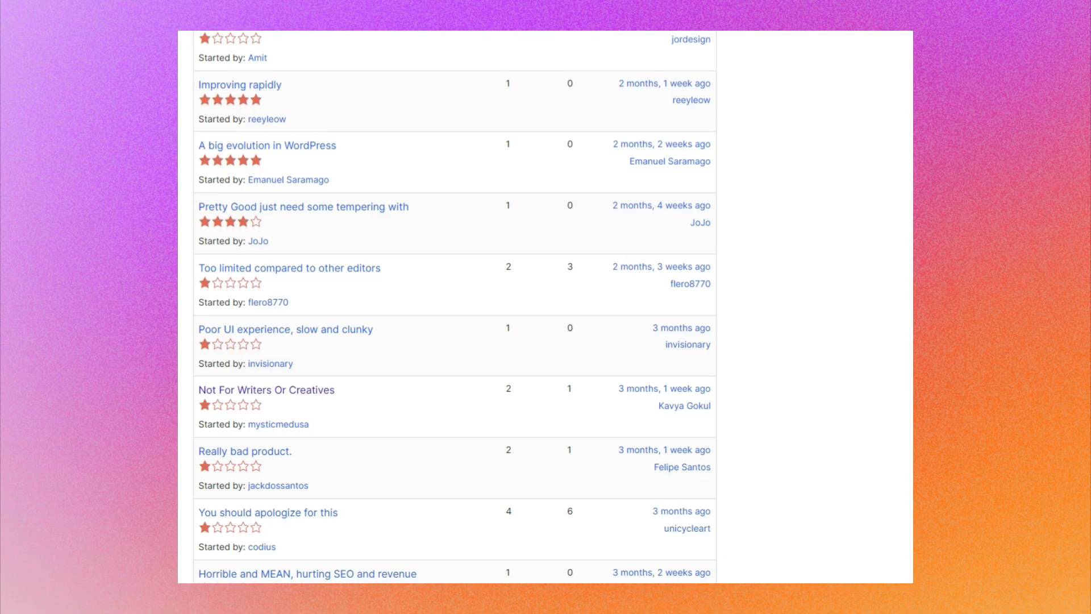